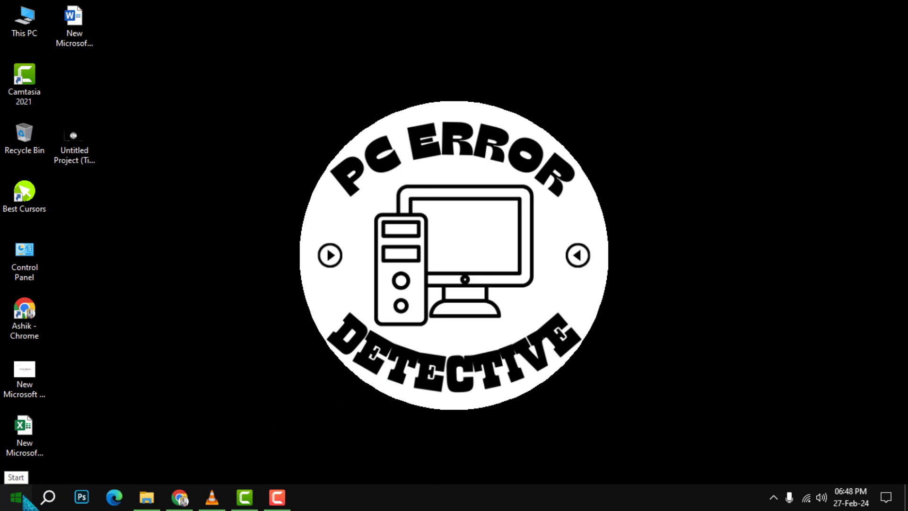
# - Search the Start menu for "settings" and launch the Settings app
pyautogui.click(12, 497)
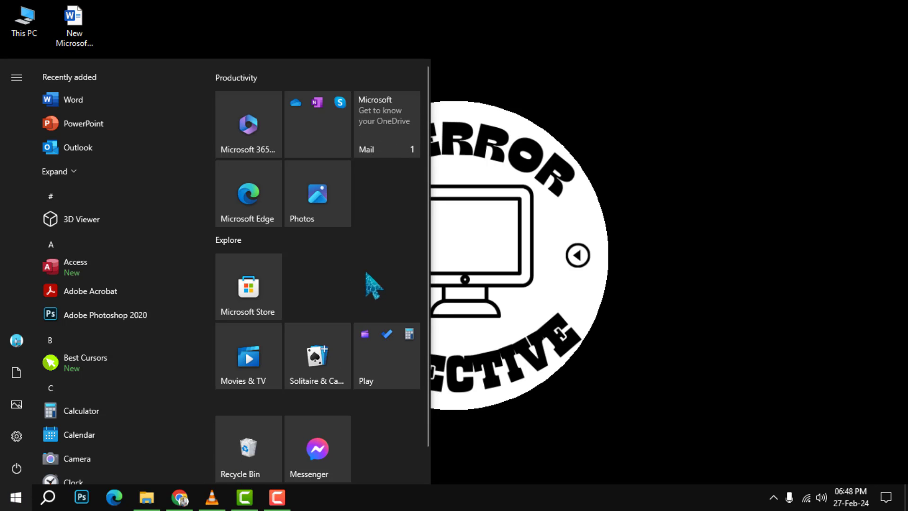
pyautogui.click(13, 497)
pyautogui.write('settings')
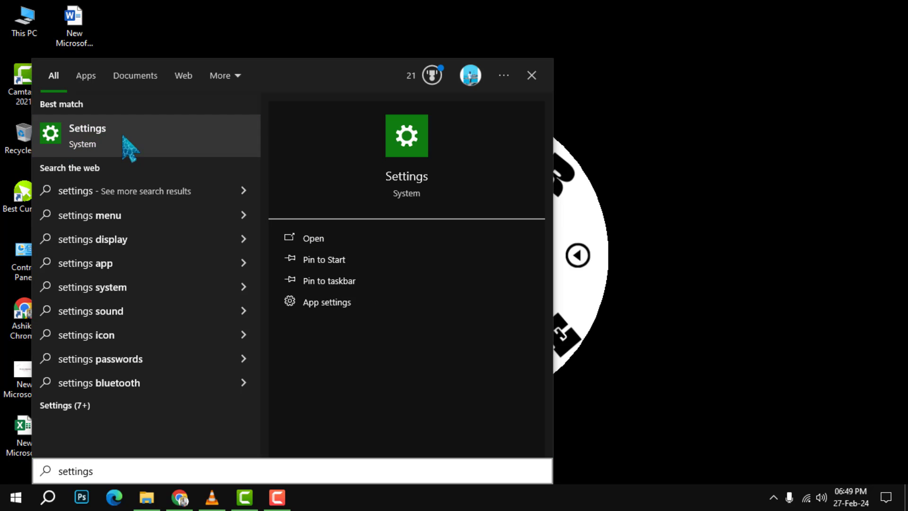
pyautogui.click(87, 136)
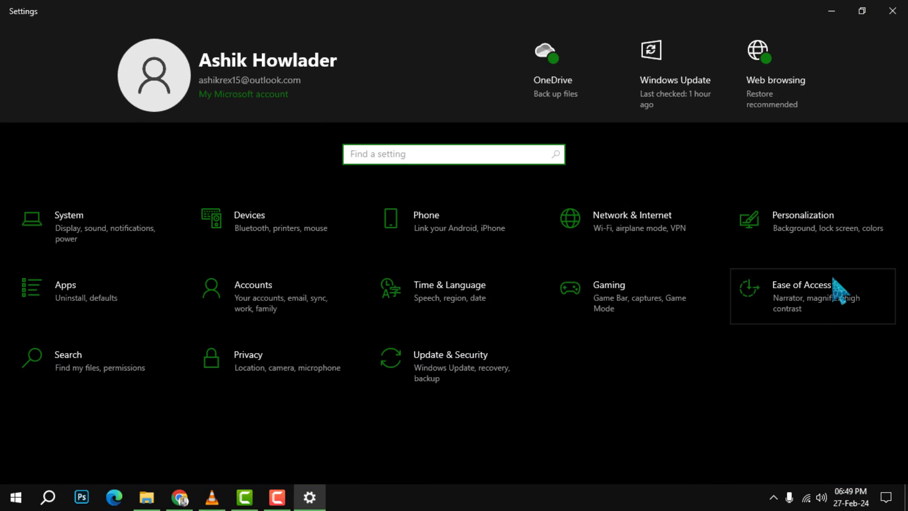
pyautogui.moveTo(811, 301)
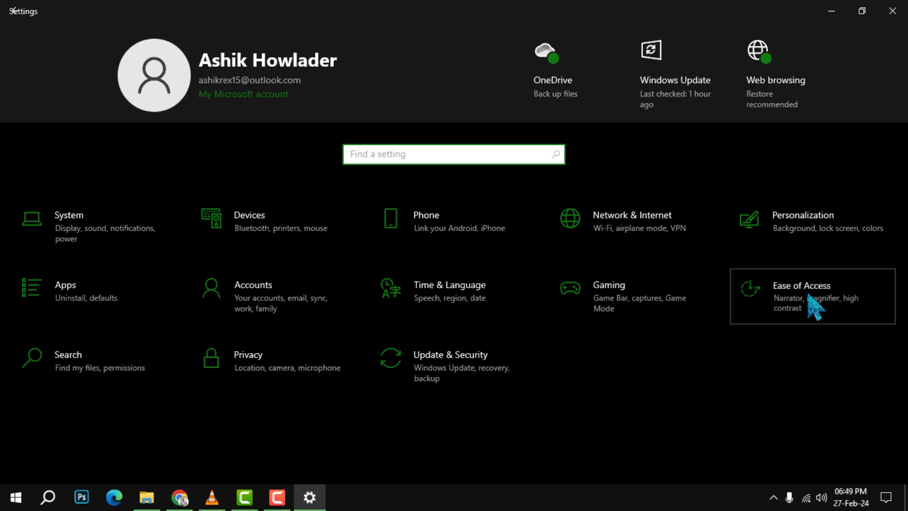
# - Choose the Ease of Access tile on the Settings home page
pyautogui.click(800, 285)
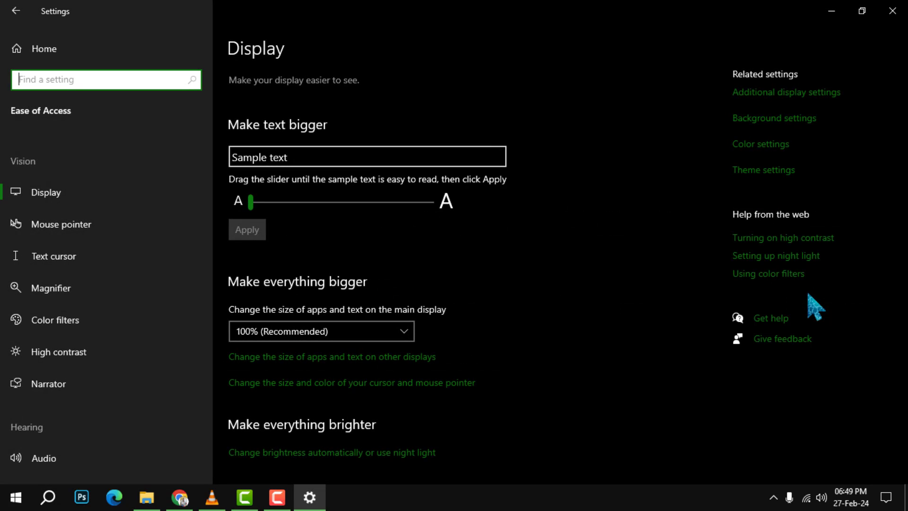
pyautogui.moveTo(302, 214)
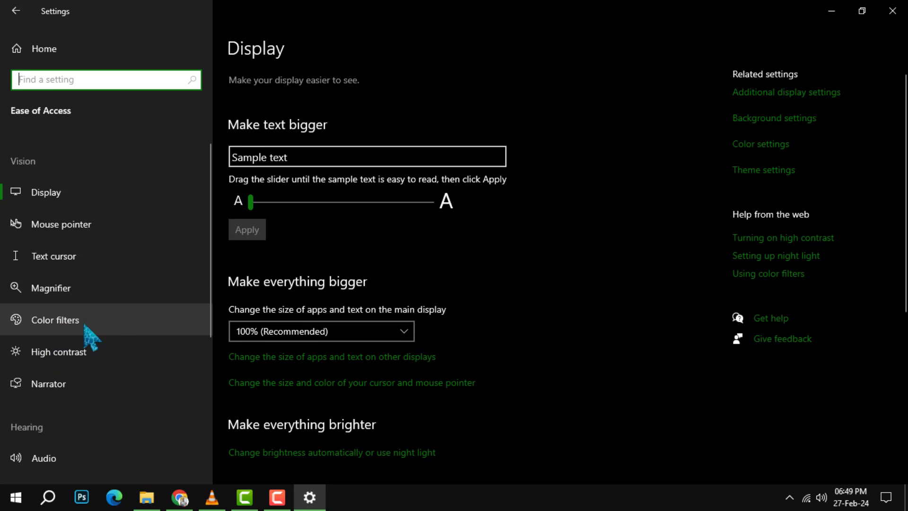
pyautogui.moveTo(107, 333)
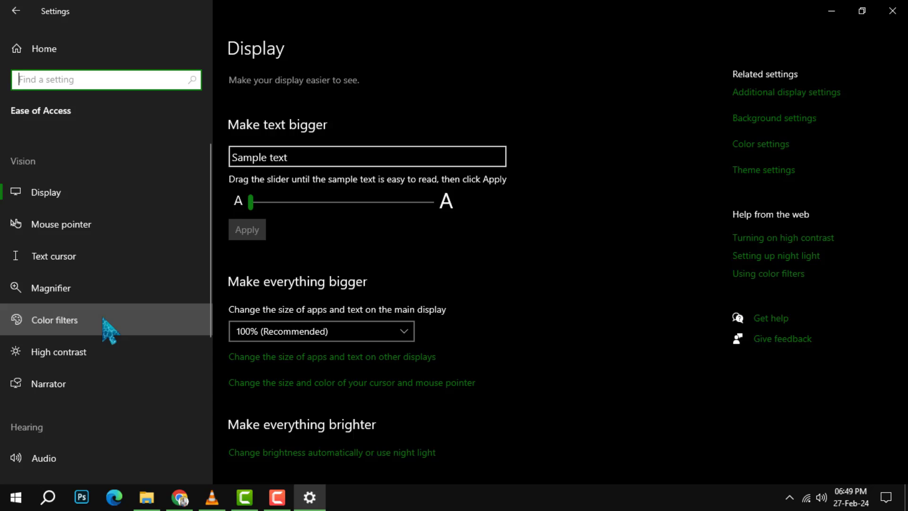
# - Switch on color filters on the Color filters page, leaving Grayscale selected
pyautogui.click(56, 320)
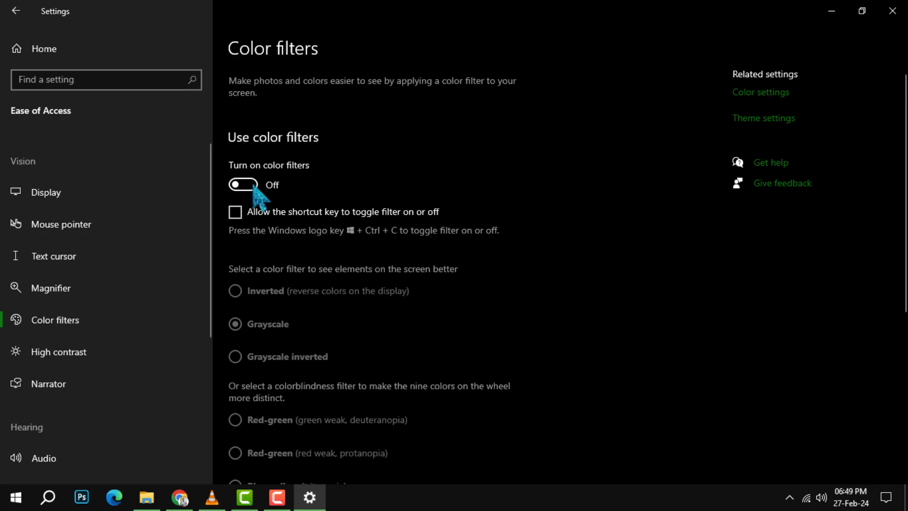
pyautogui.click(242, 185)
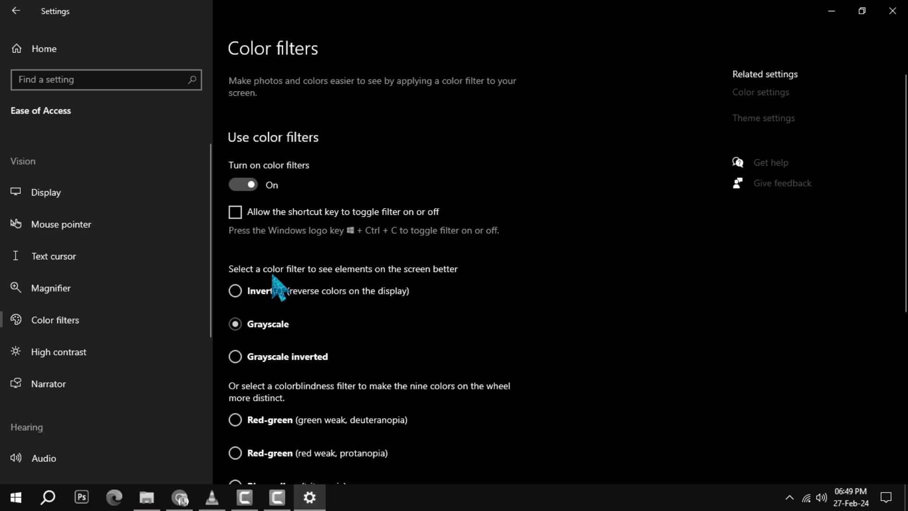
pyautogui.scroll(-3)
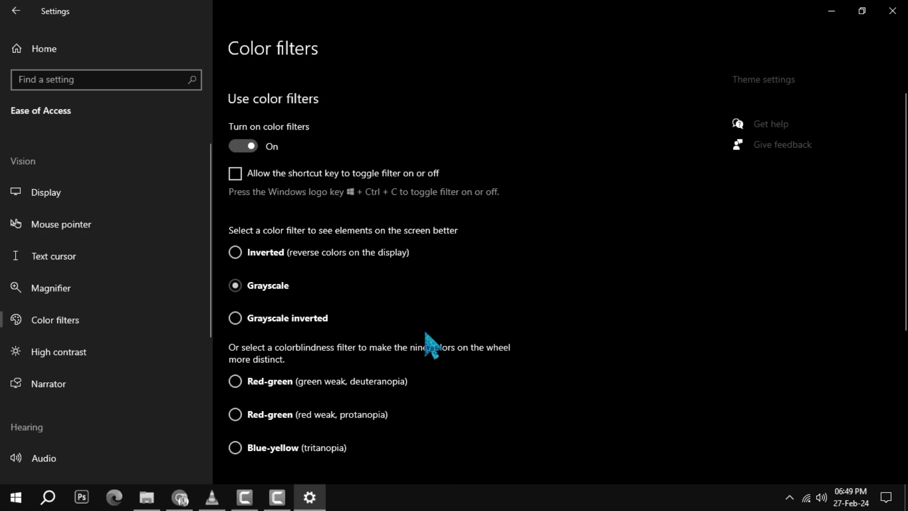
# - Preview the deuteranopia and tritanopia filters, then reapply Grayscale and view the color wheel
pyautogui.click(235, 381)
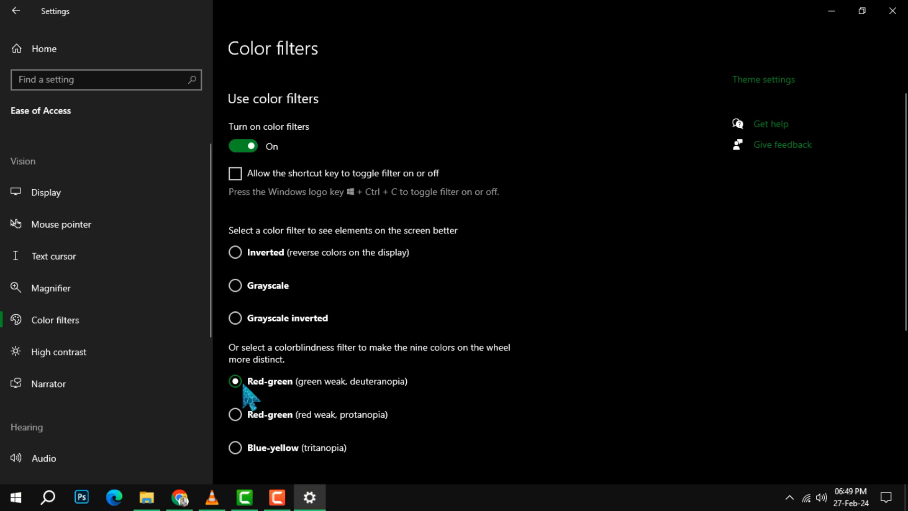
pyautogui.moveTo(246, 359)
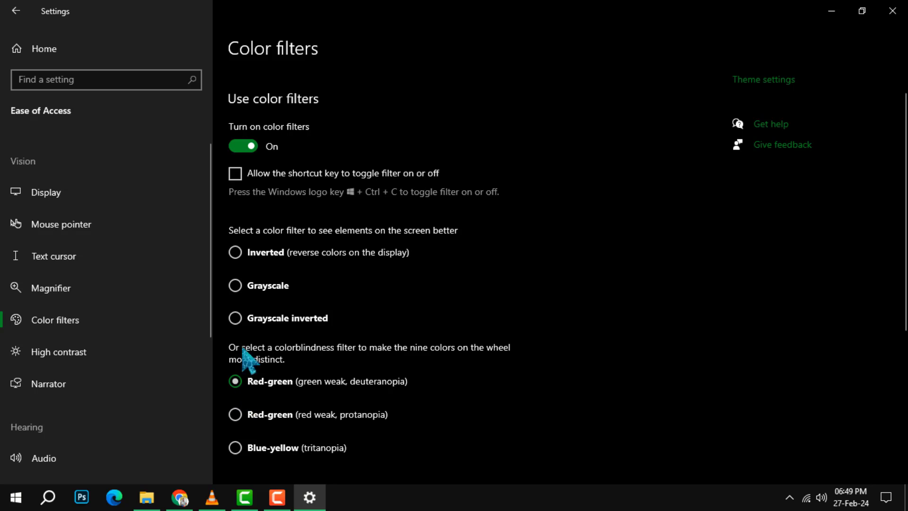
pyautogui.click(235, 284)
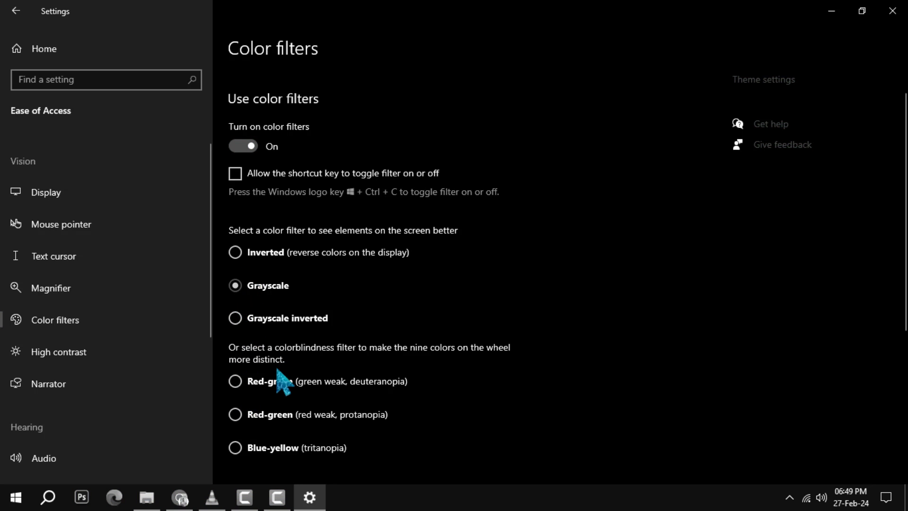
pyautogui.click(235, 318)
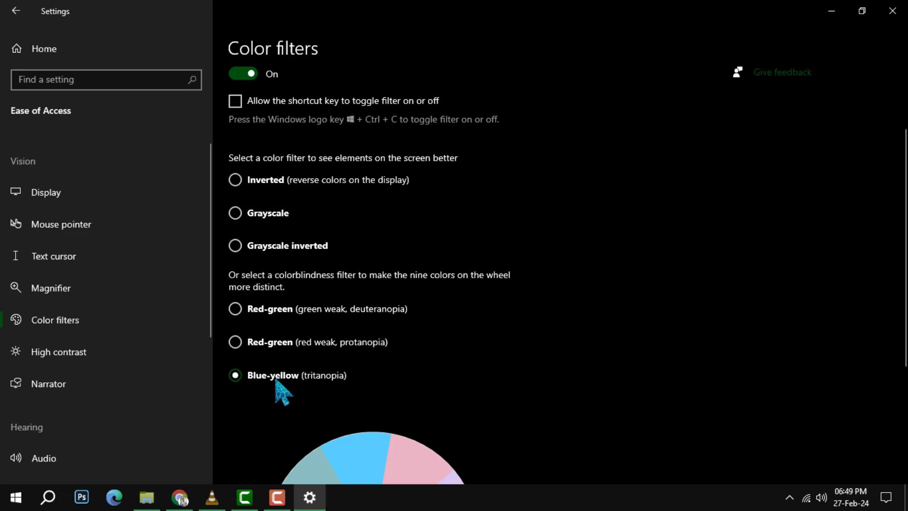
pyautogui.click(235, 342)
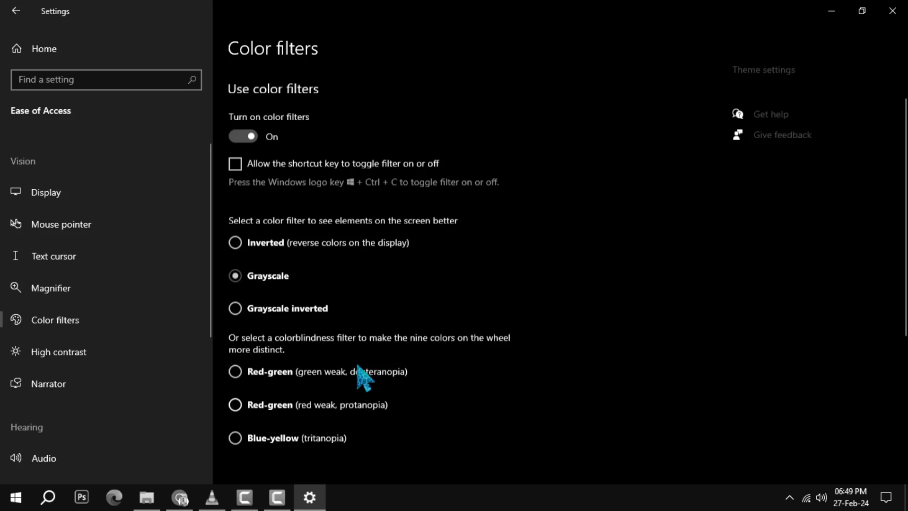
pyautogui.scroll(-3)
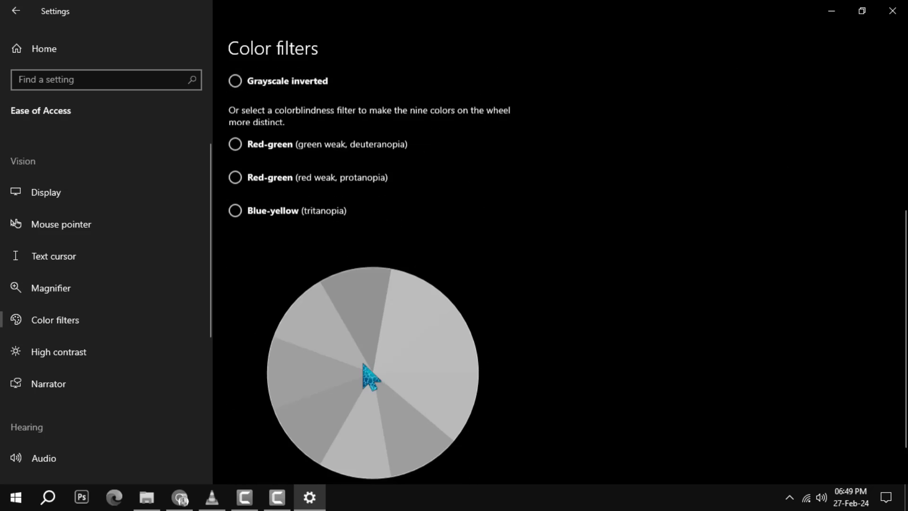